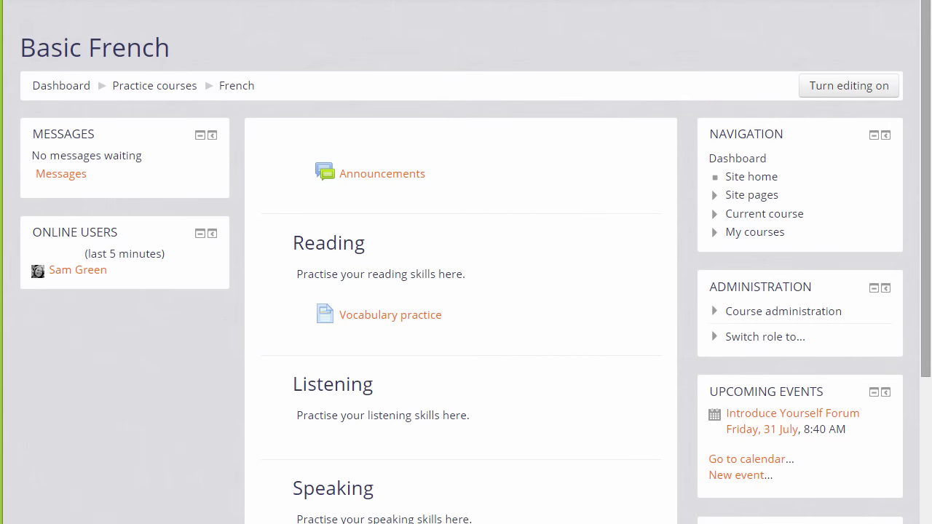
Turn editing on for the Basic French course and add the Calendar block.
scroll("down", 3)
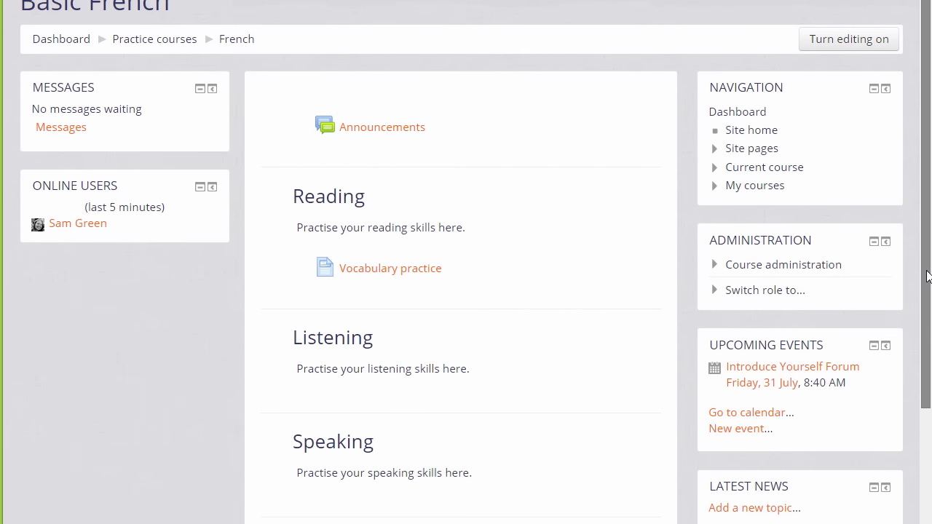
scroll("down", 3)
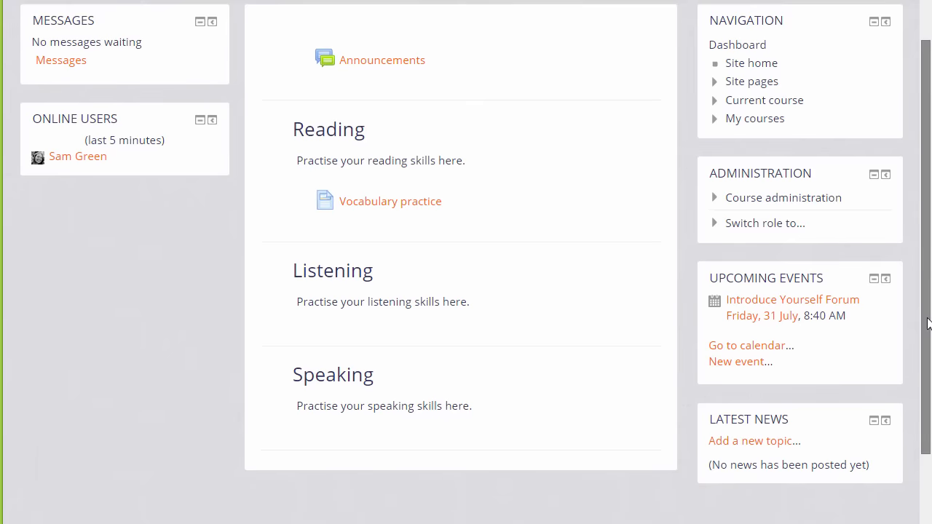
scroll("down", 3)
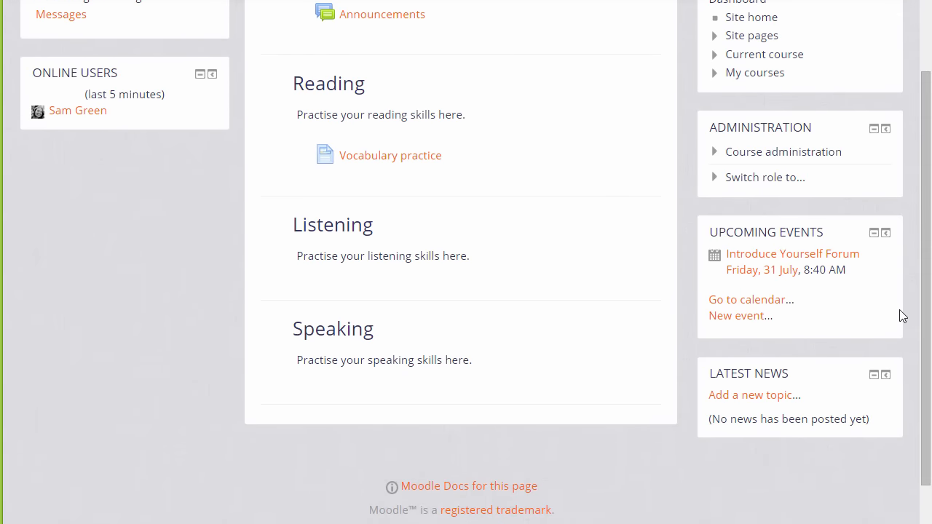
mouse_move(892, 307)
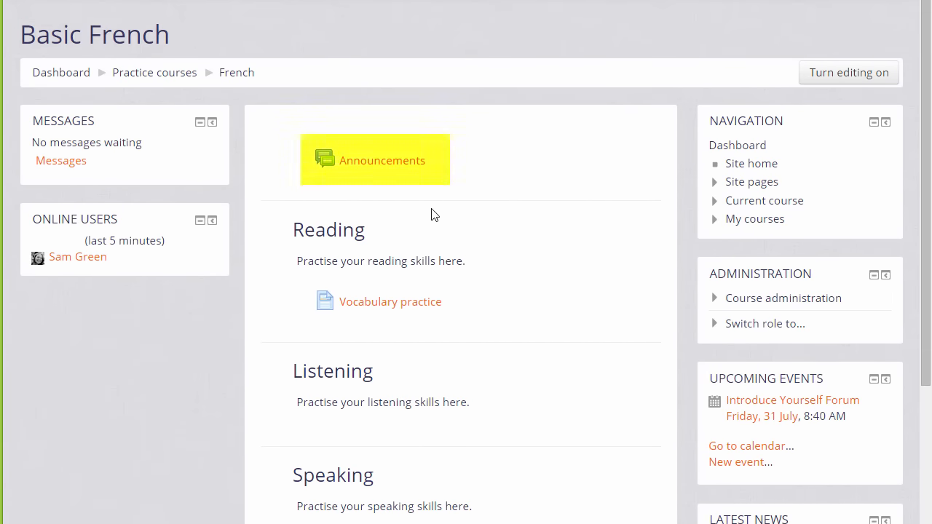
mouse_move(400, 175)
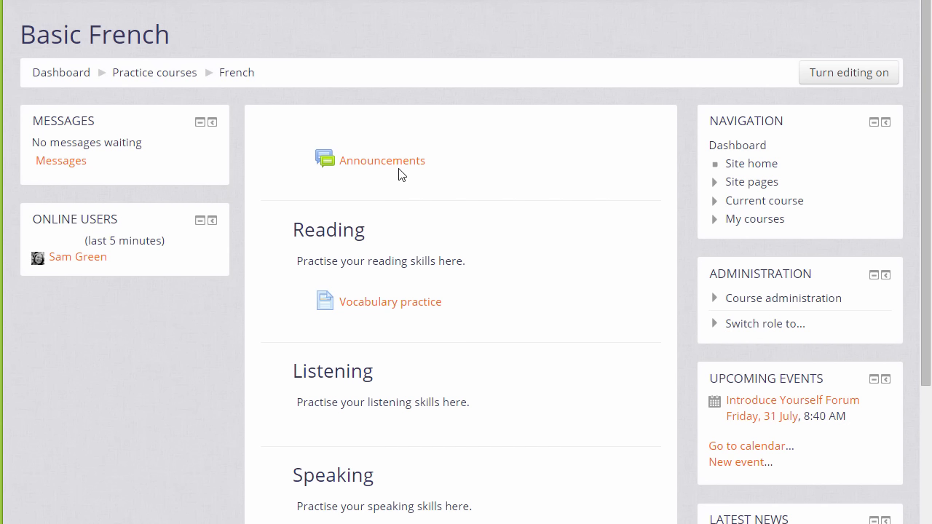
mouse_move(381, 160)
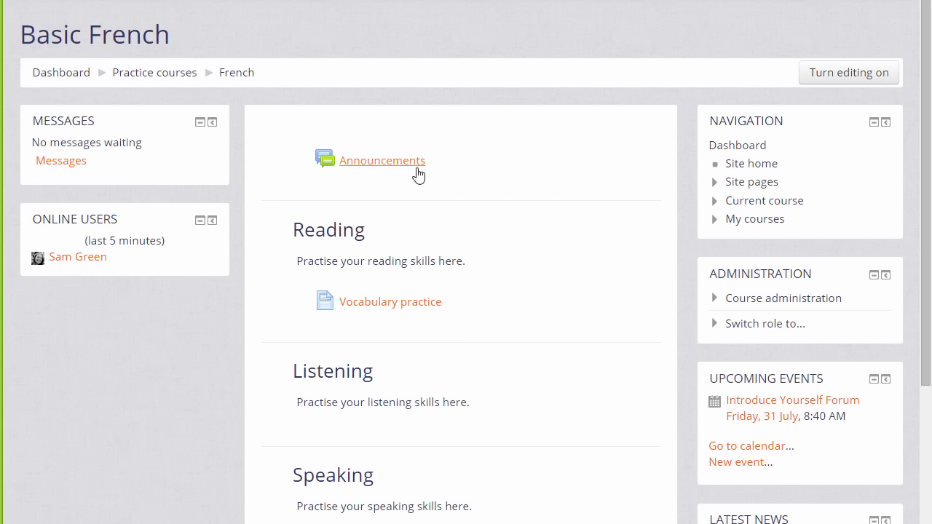
mouse_move(848, 72)
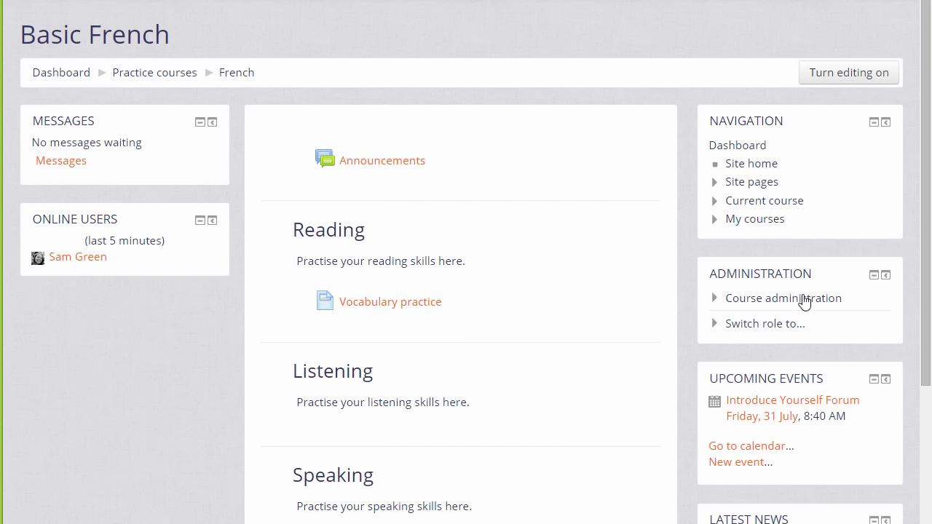
left_click(783, 298)
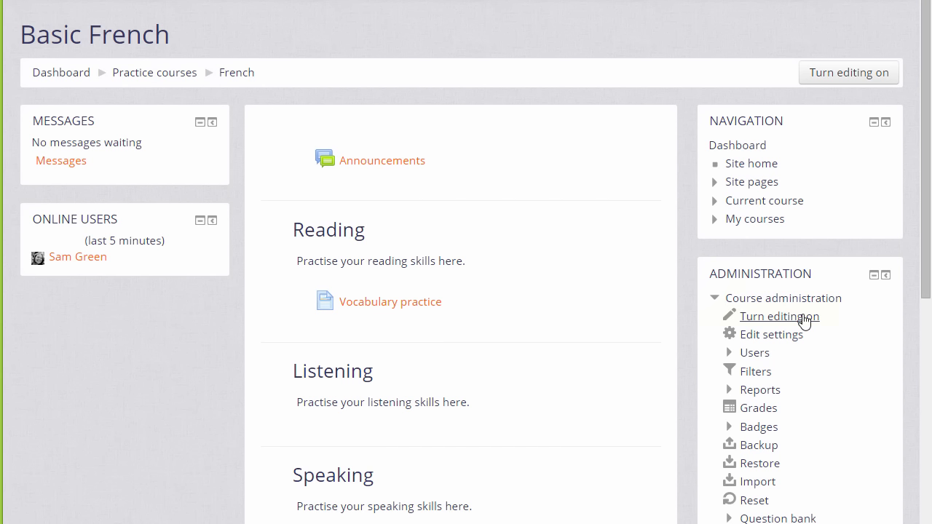
left_click(779, 316)
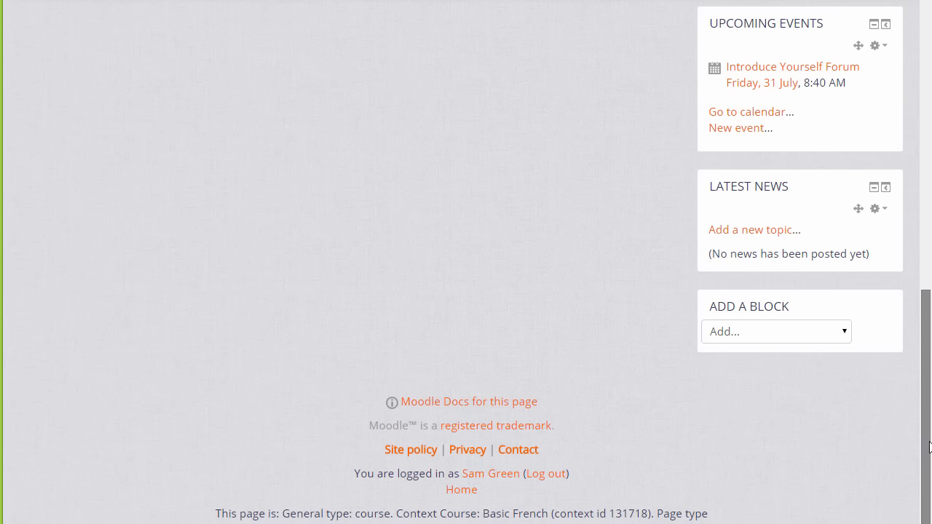
left_click(775, 331)
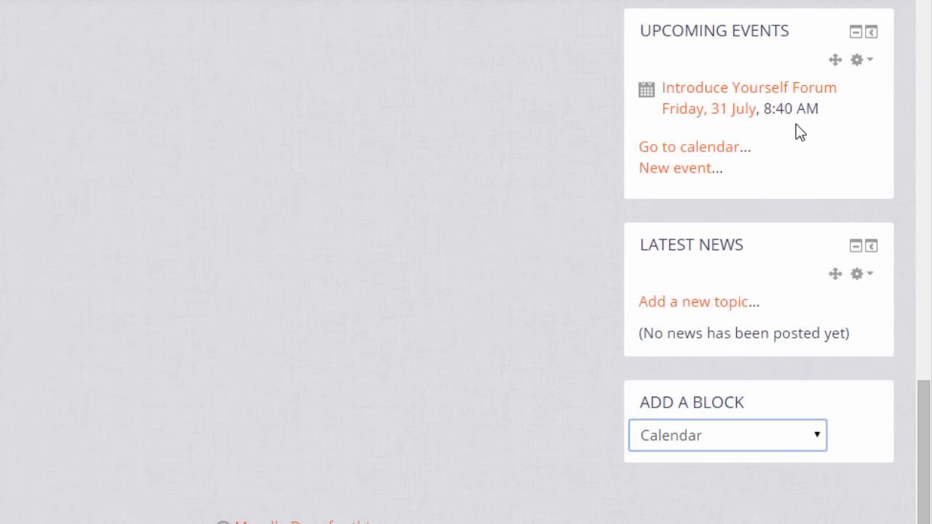
left_click(727, 435)
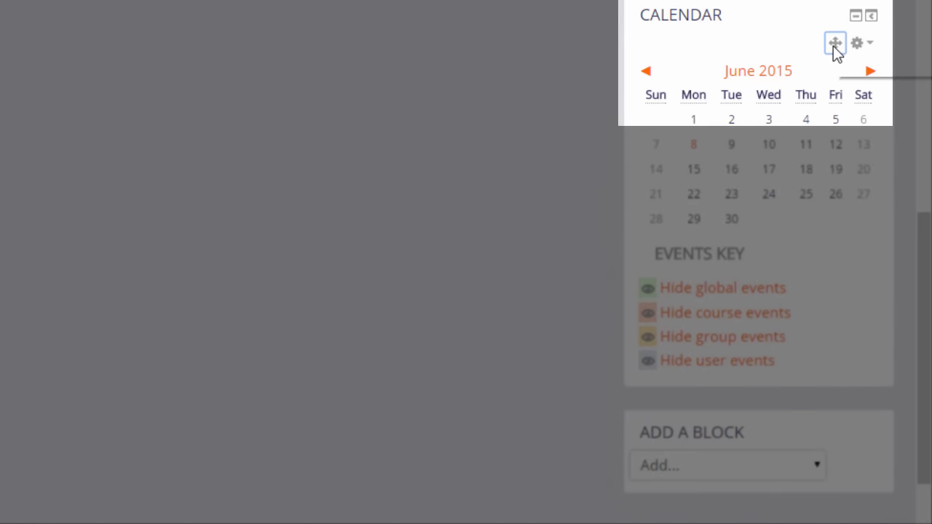
Move the Calendar block into the left column below Online Users.
left_click(835, 42)
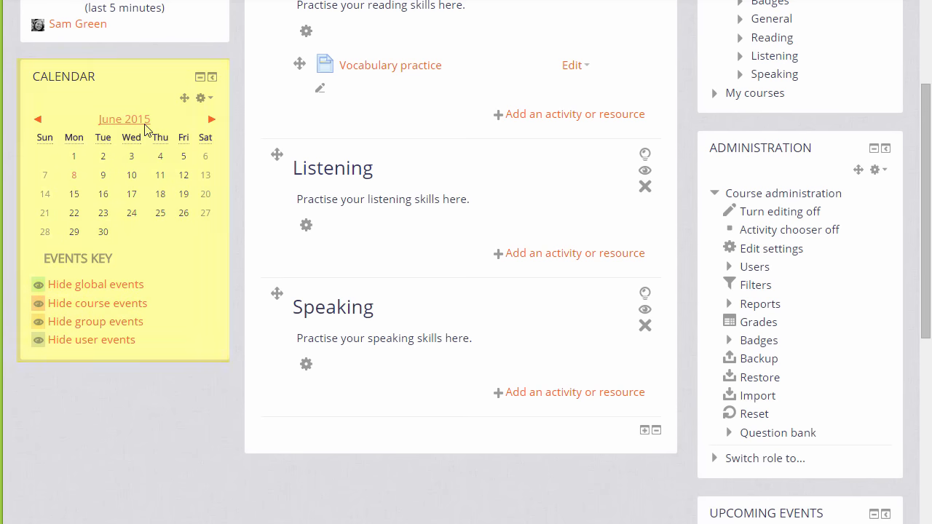
Open the June 2015 month view from the Calendar block and start a new event.
left_click(124, 119)
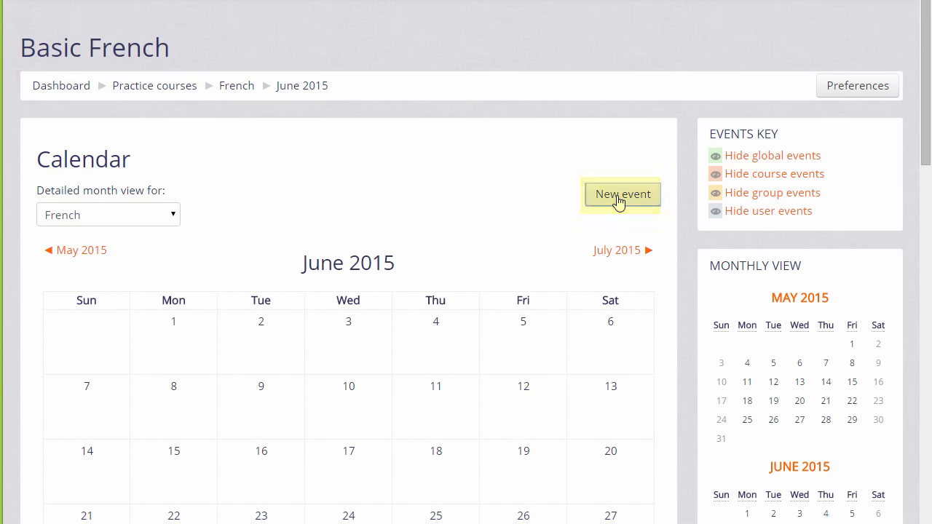
left_click(621, 193)
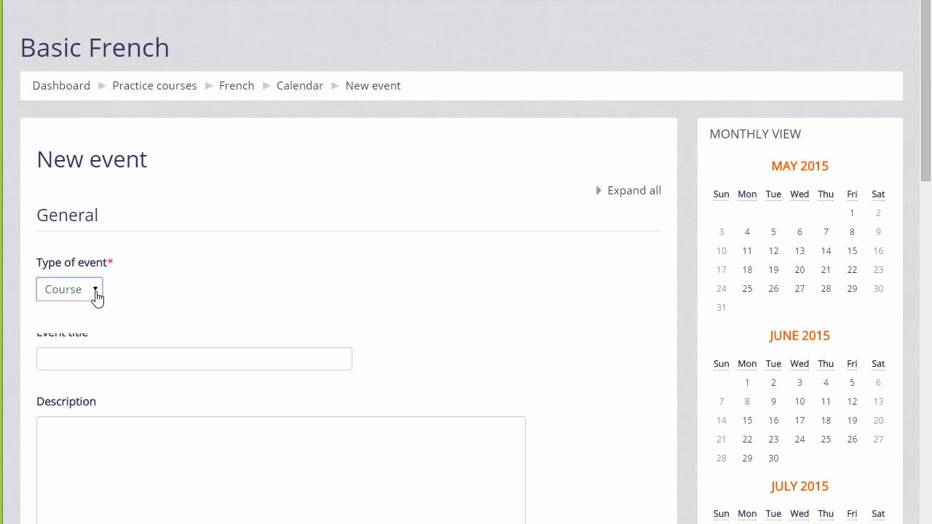
Make a Course event titled 'Live Class', starting description 'Live Big Blue Button session - please'.
left_click(69, 289)
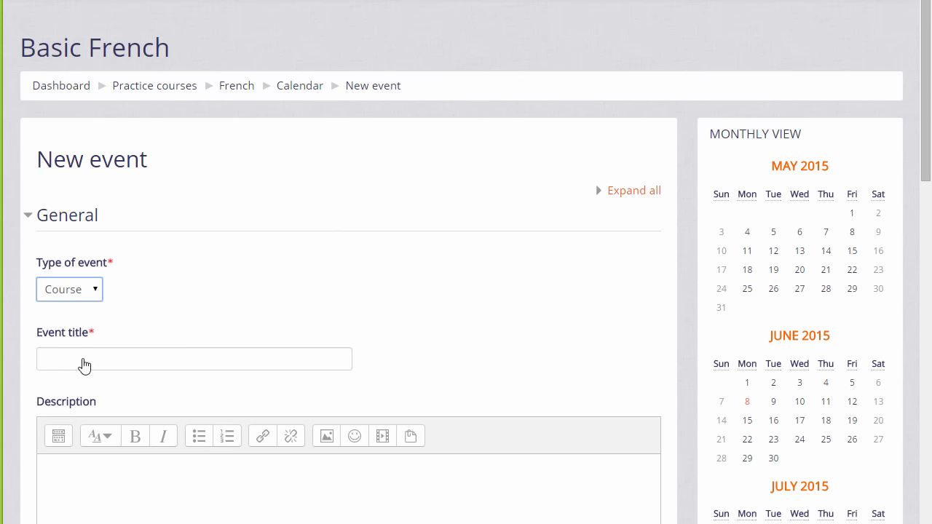
type("Live")
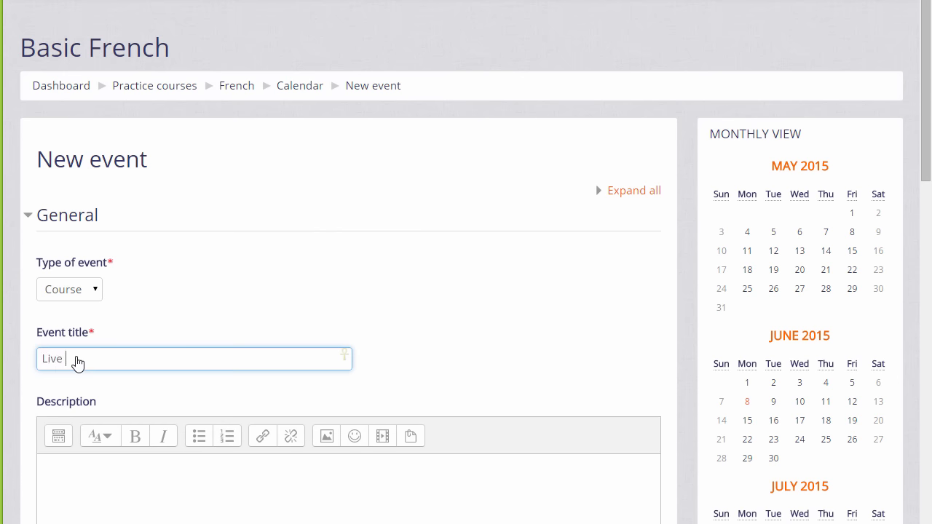
type("Class")
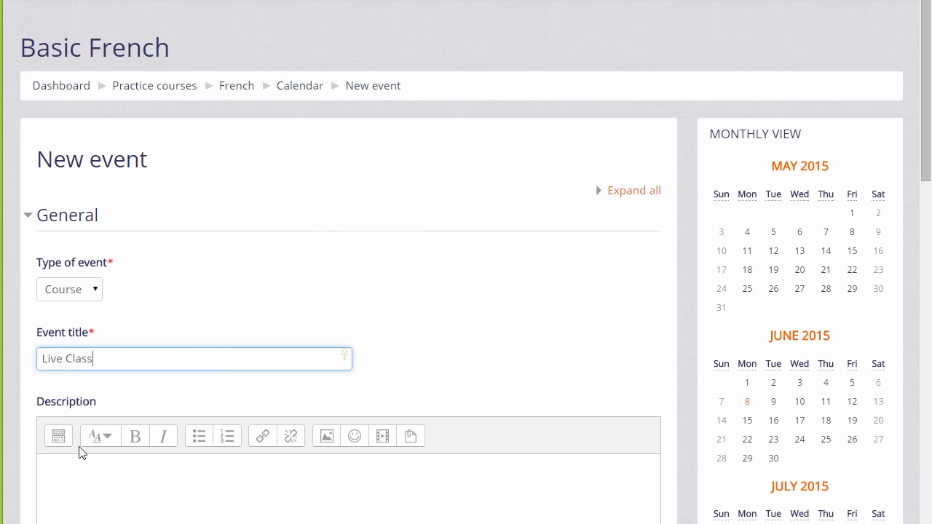
scroll("down", 3)
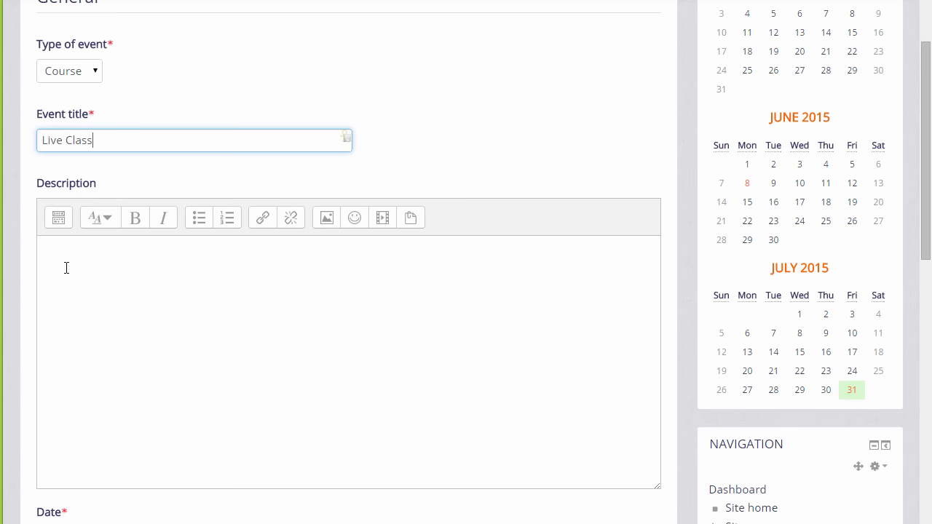
type("Live Big Blue Button session -")
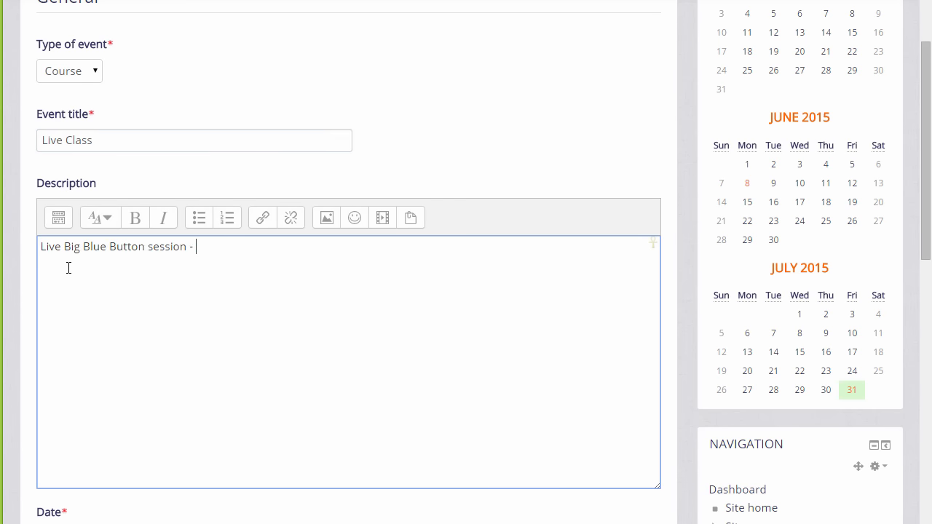
type("please j")
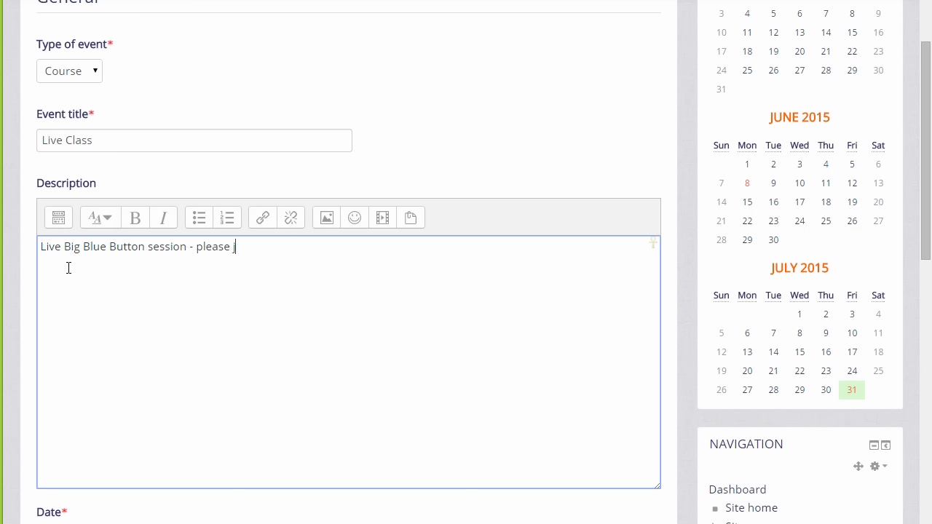